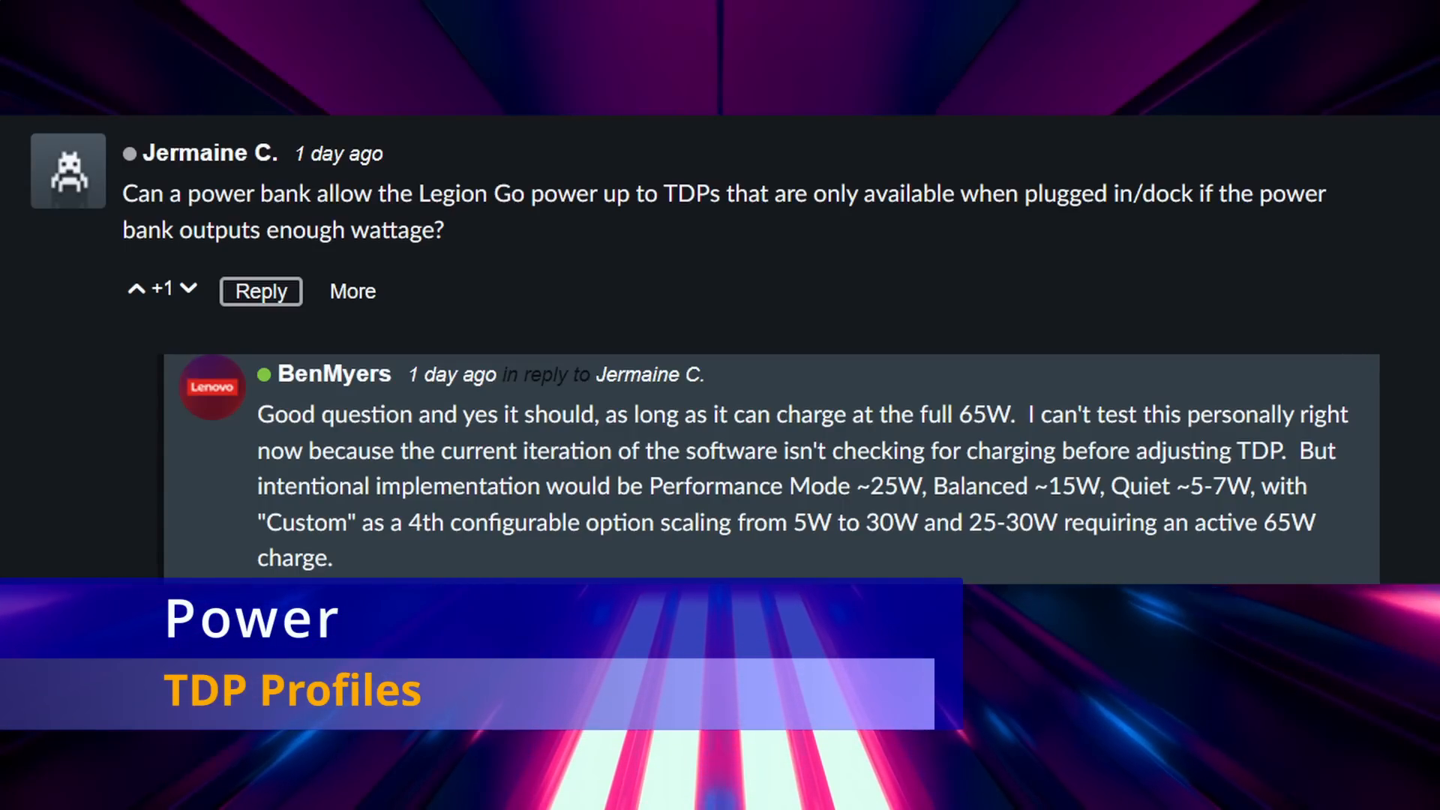
scroll(down, 3)
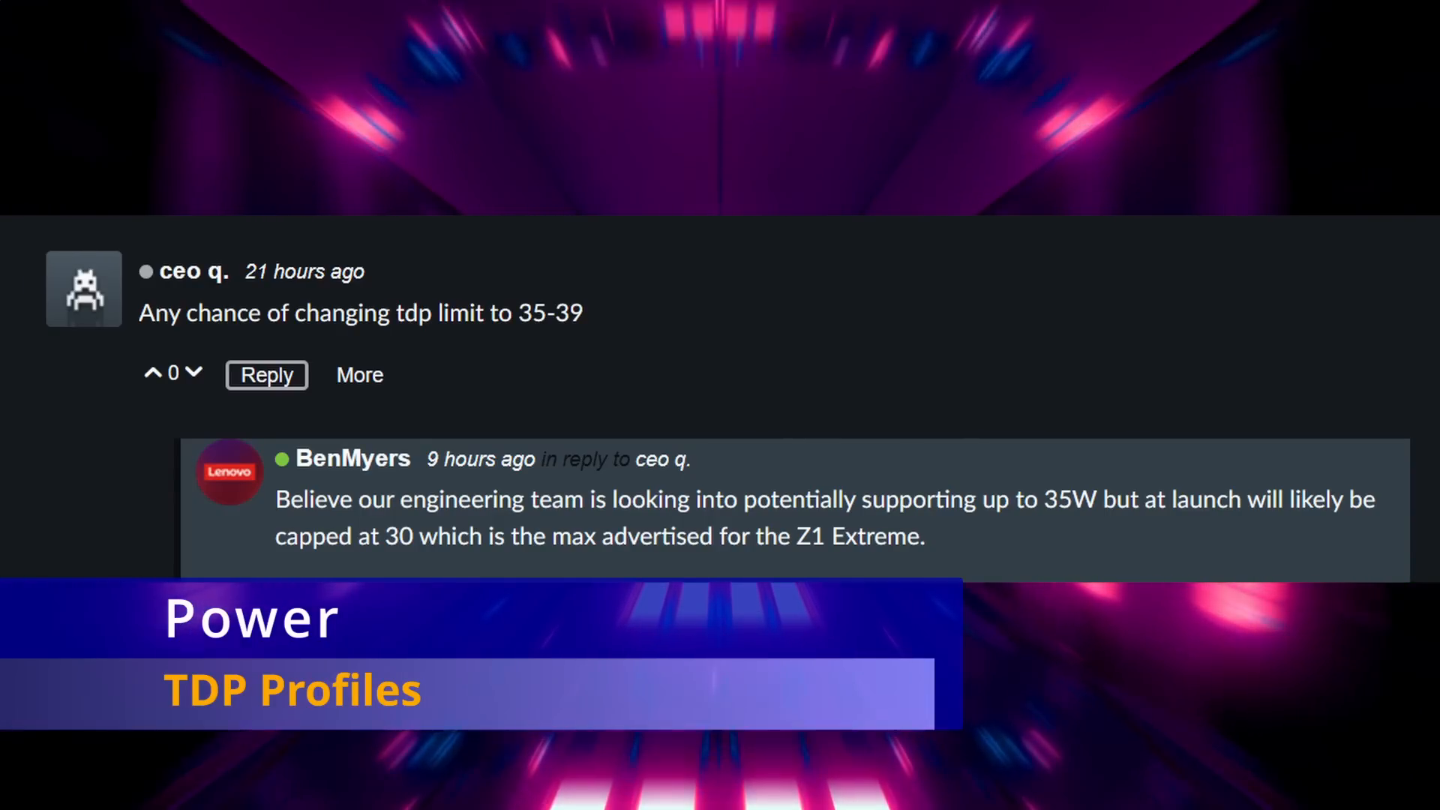